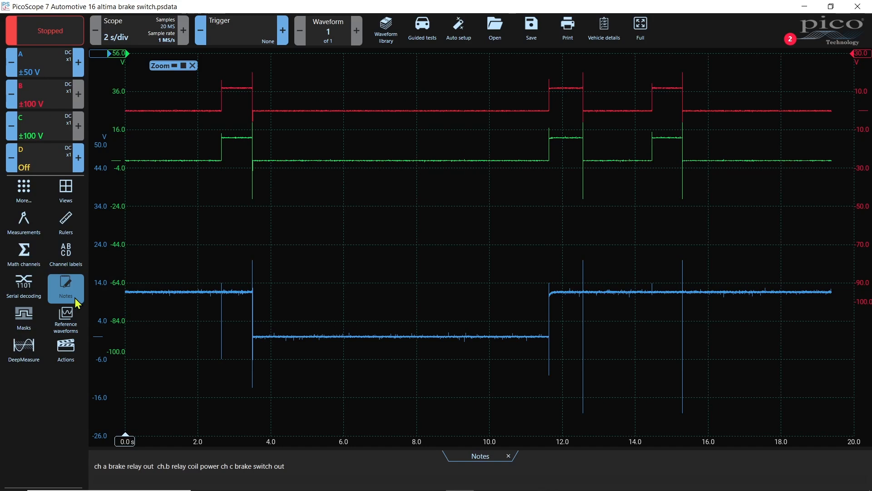
{"action": "mouse_move", "coordinate": [204, 189]}
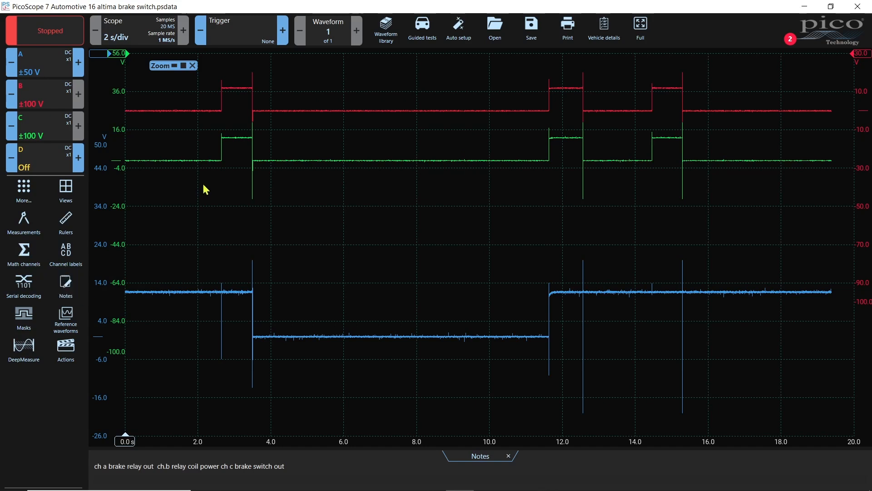
{"action": "mouse_move", "coordinate": [484, 167]}
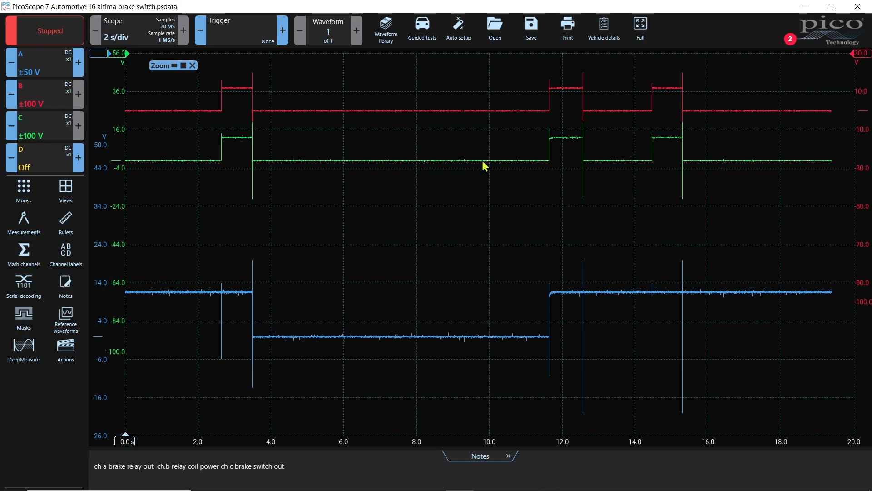
{"action": "mouse_move", "coordinate": [605, 60]}
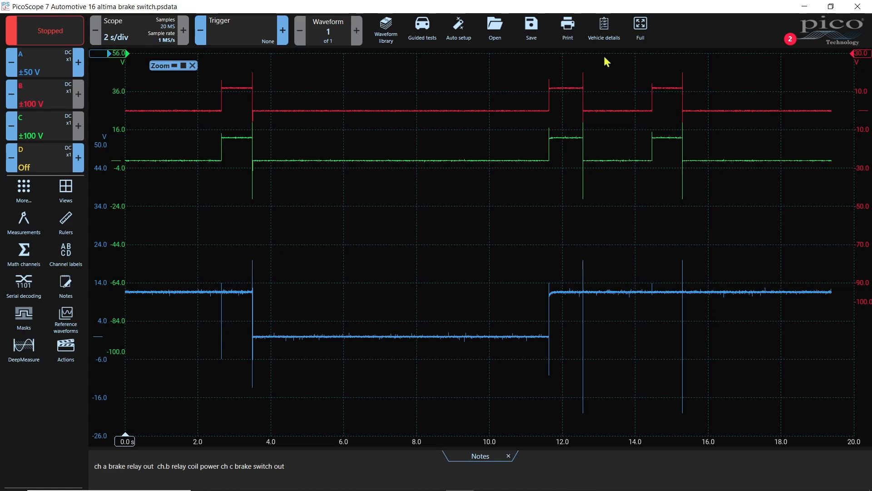
Switch the scope view to full screen so the three brake circuit traces fill the display.
{"action": "left_click", "coordinate": [640, 28]}
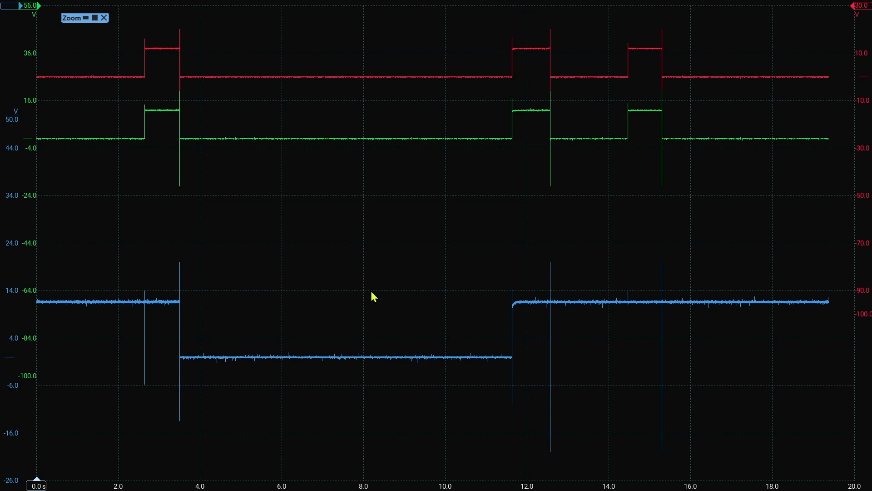
{"action": "mouse_move", "coordinate": [55, 318]}
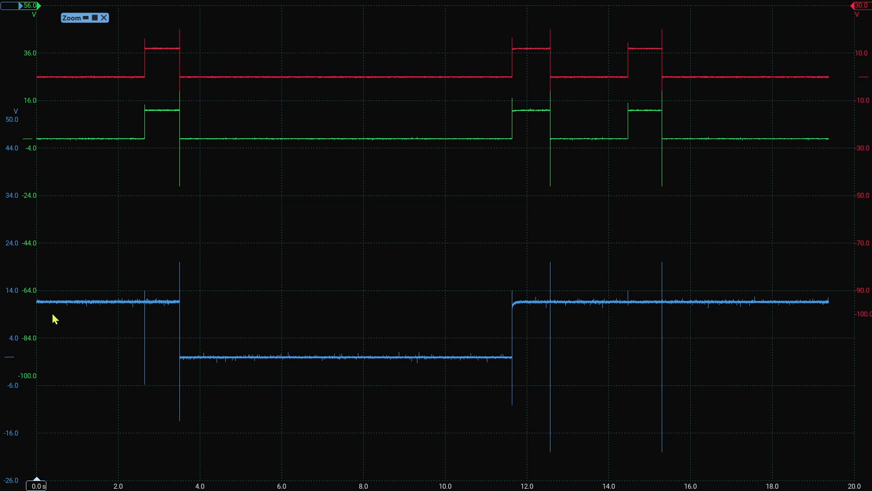
{"action": "mouse_move", "coordinate": [129, 304]}
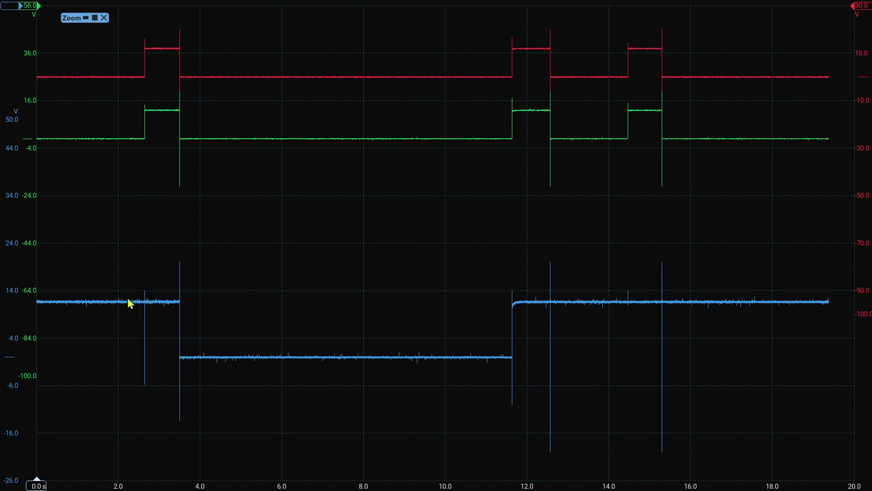
{"action": "mouse_move", "coordinate": [108, 302]}
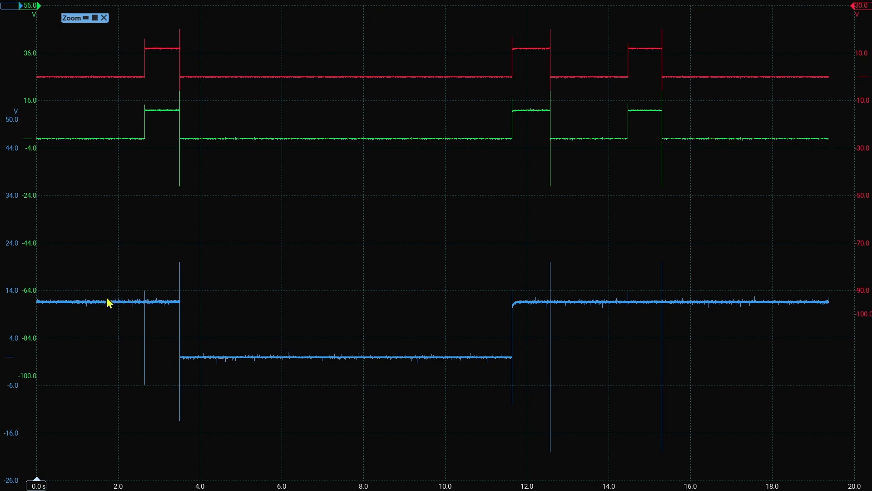
{"action": "mouse_move", "coordinate": [54, 310]}
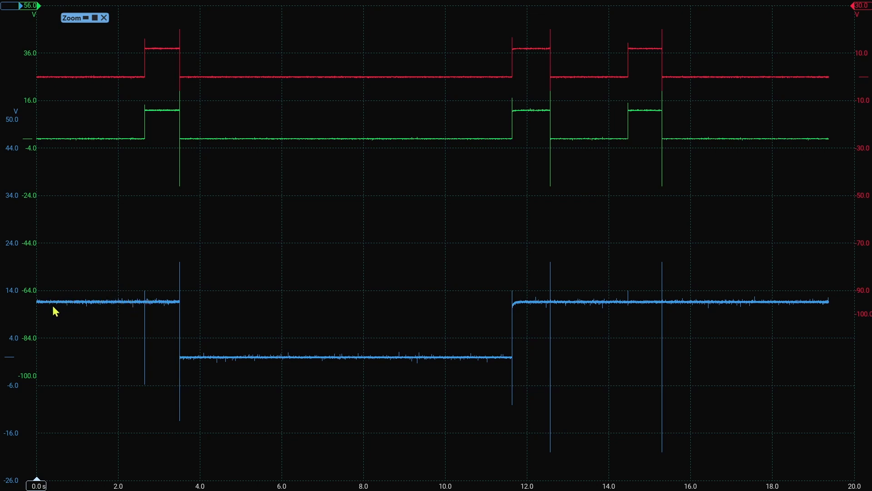
{"action": "mouse_move", "coordinate": [133, 305]}
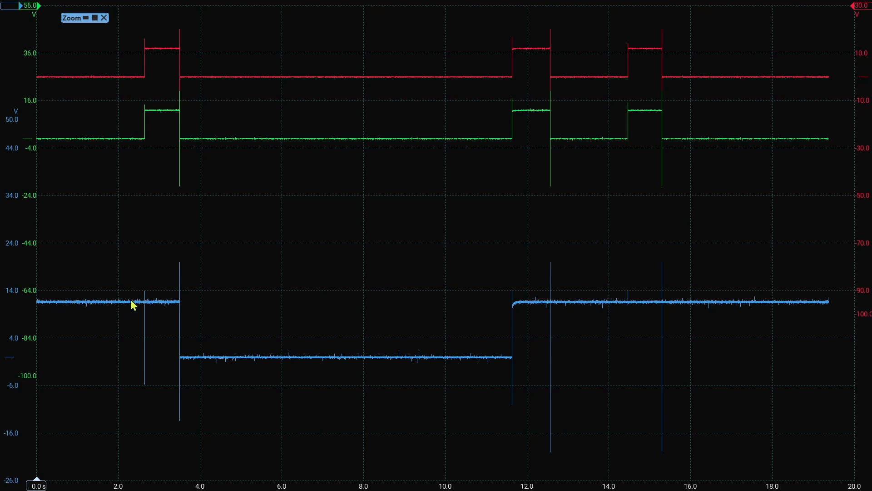
{"action": "mouse_move", "coordinate": [146, 81]}
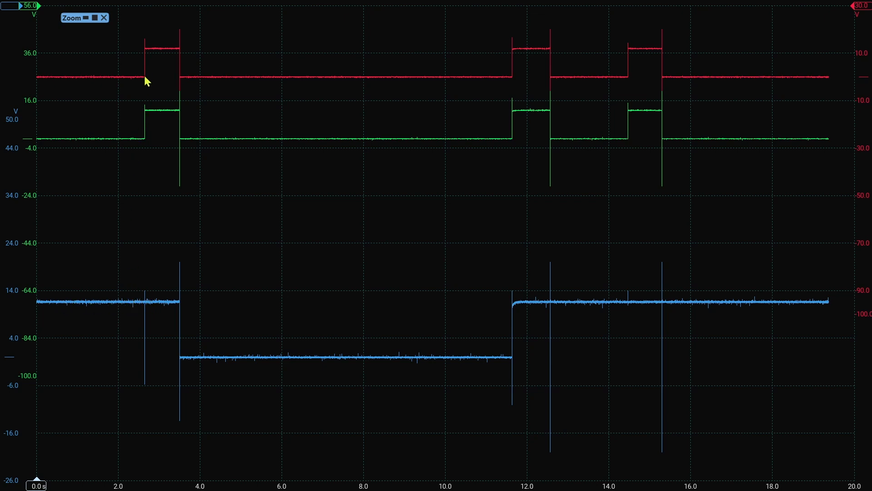
{"action": "mouse_move", "coordinate": [176, 118]}
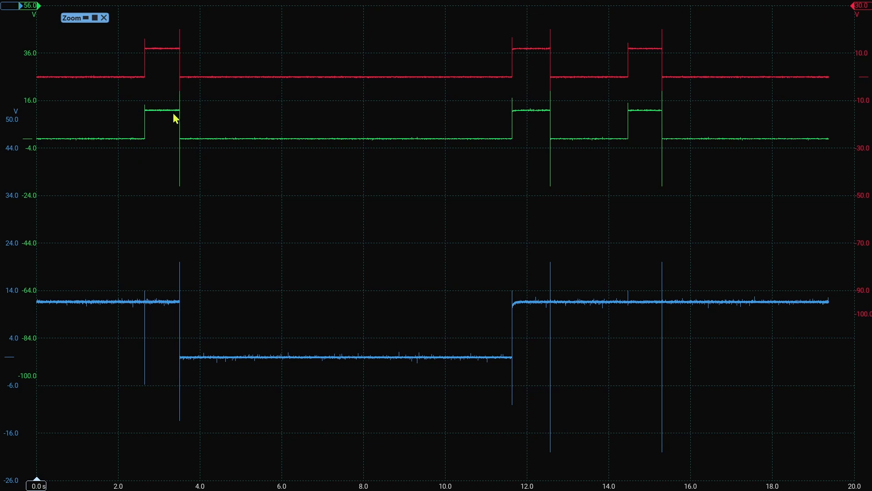
{"action": "mouse_move", "coordinate": [185, 139]}
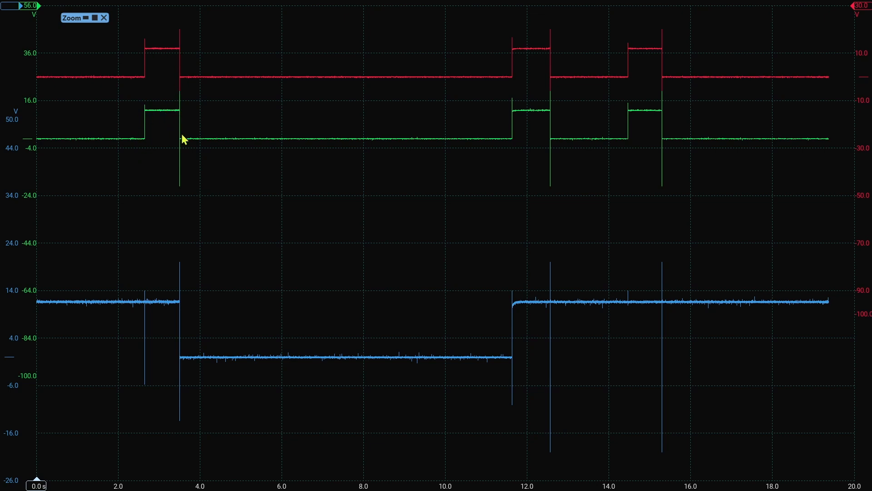
{"action": "mouse_move", "coordinate": [138, 140]}
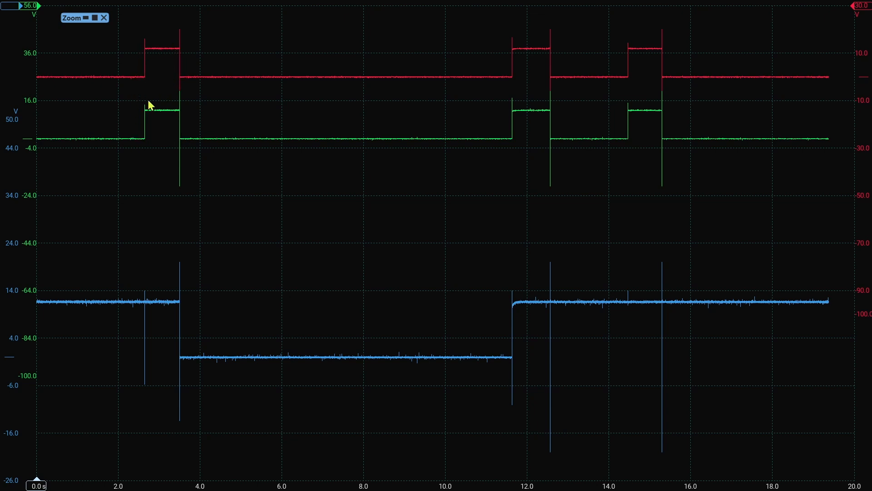
{"action": "mouse_move", "coordinate": [142, 190]}
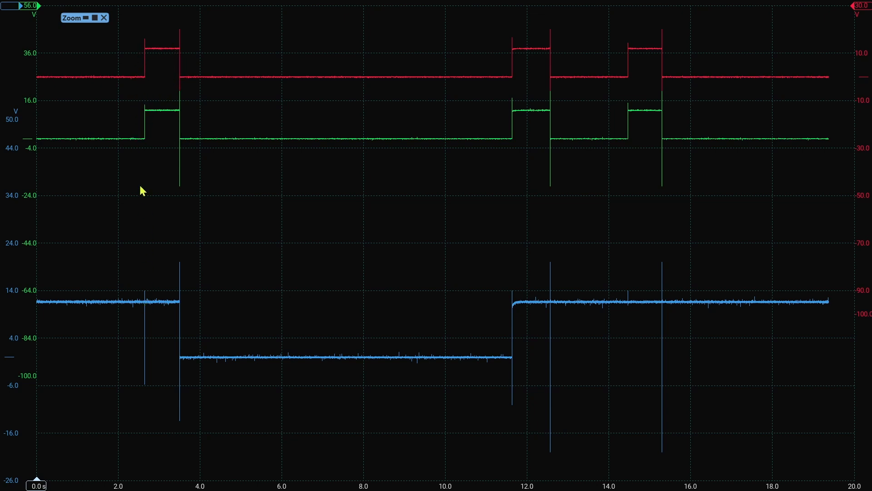
{"action": "mouse_move", "coordinate": [154, 53]}
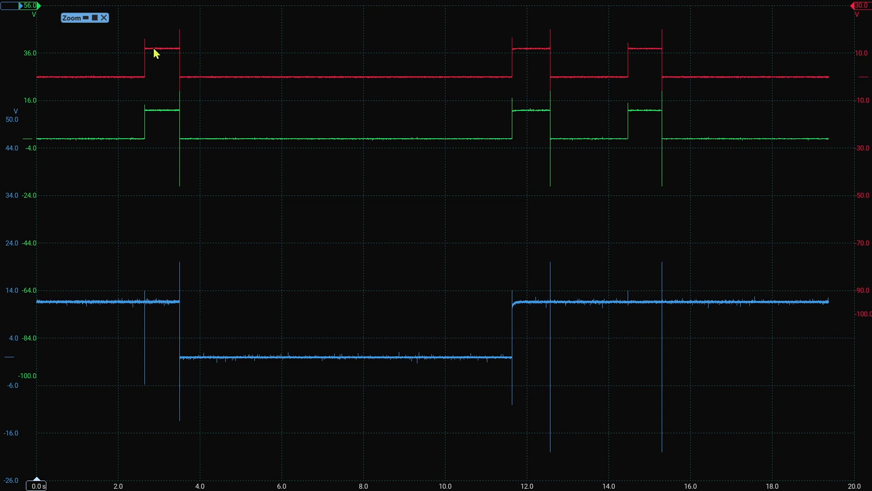
{"action": "mouse_move", "coordinate": [117, 303]}
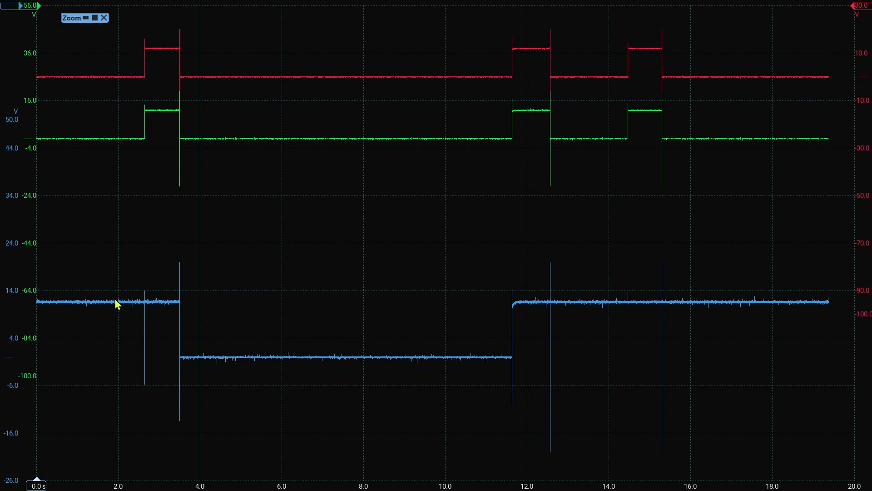
{"action": "mouse_move", "coordinate": [156, 102]}
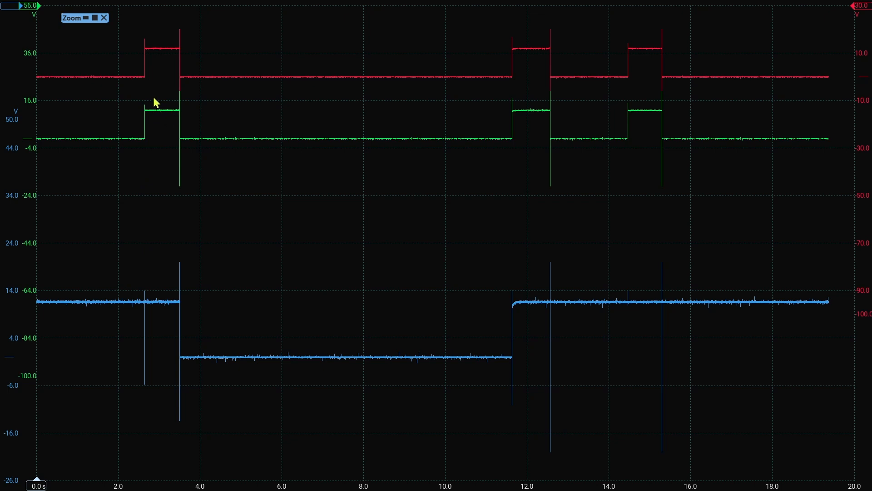
{"action": "mouse_move", "coordinate": [107, 305]}
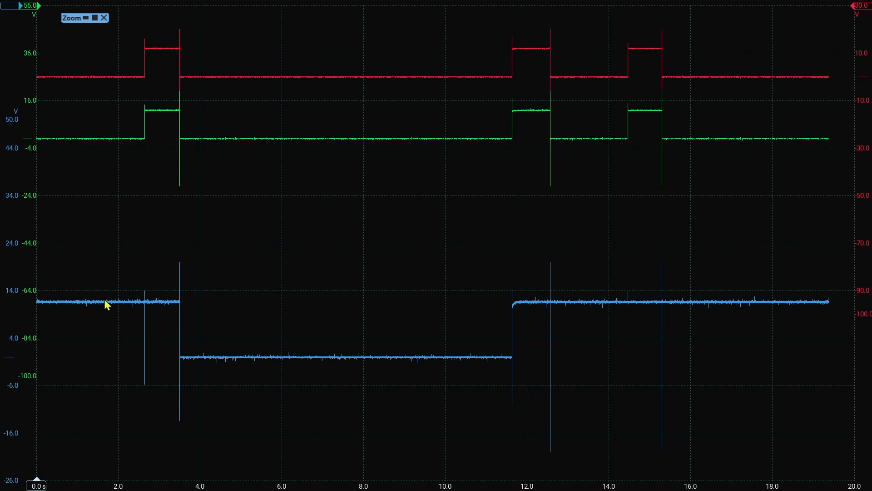
{"action": "mouse_move", "coordinate": [189, 155]}
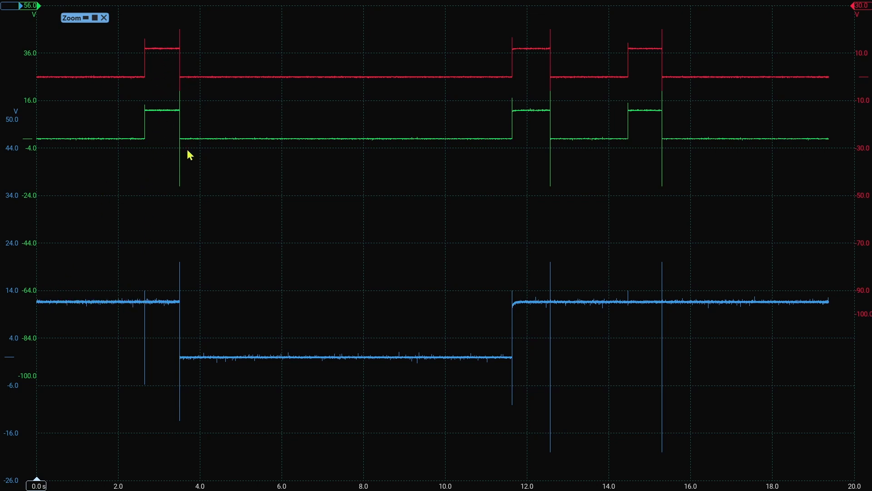
{"action": "mouse_move", "coordinate": [298, 364]}
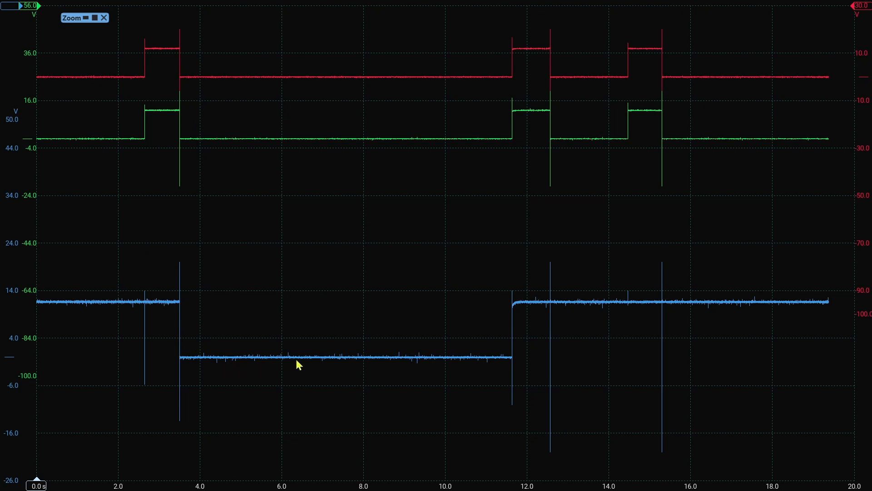
{"action": "mouse_move", "coordinate": [495, 364]}
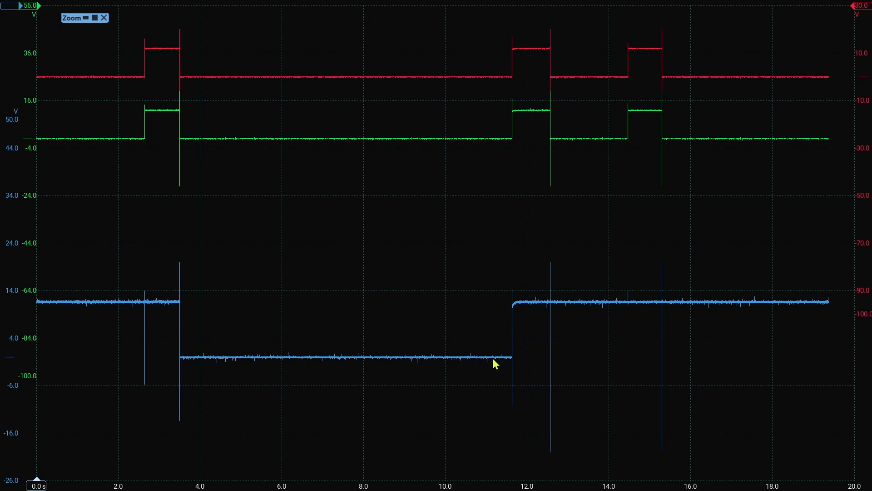
{"action": "mouse_move", "coordinate": [510, 347]}
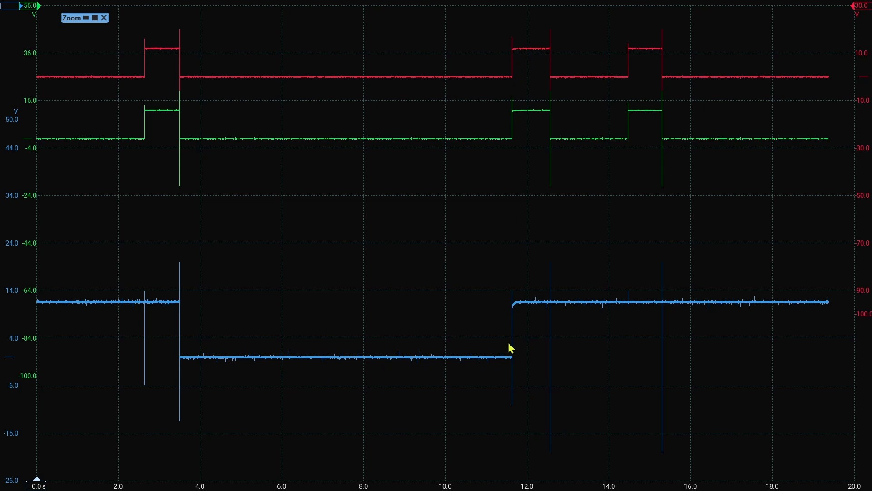
{"action": "mouse_move", "coordinate": [512, 90]}
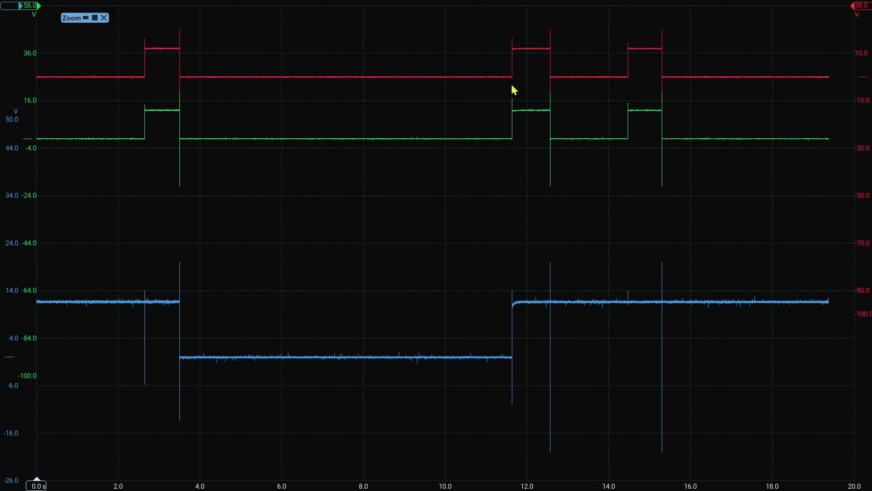
{"action": "mouse_move", "coordinate": [16, 343]}
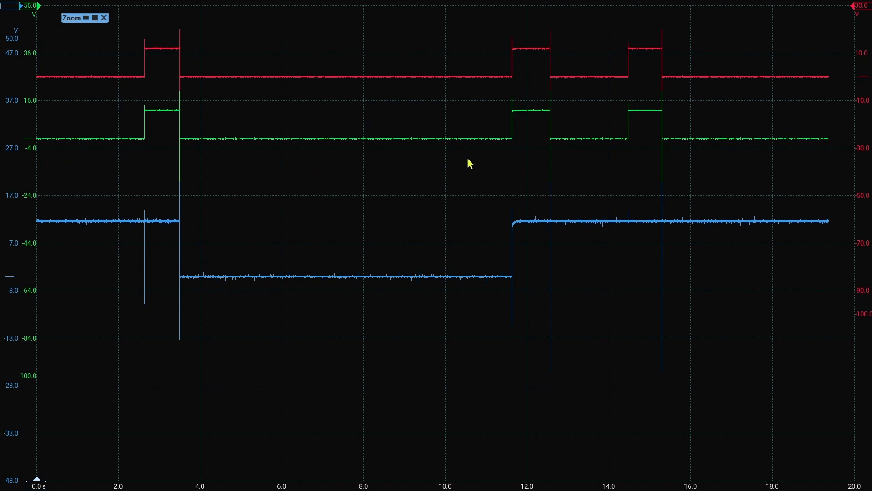
{"action": "mouse_move", "coordinate": [512, 141]}
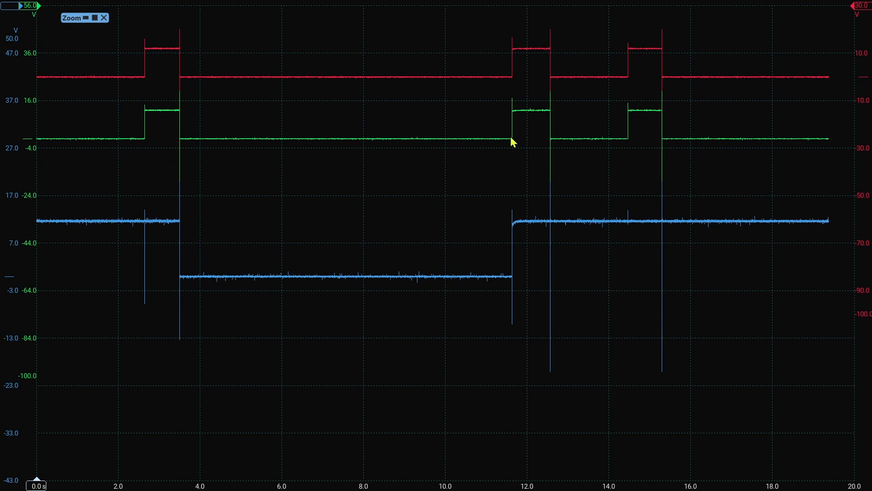
{"action": "mouse_move", "coordinate": [517, 76]}
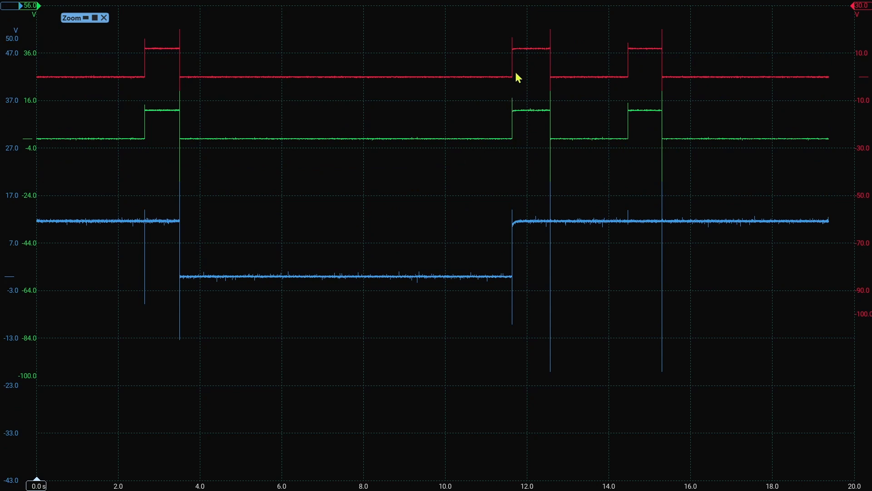
{"action": "mouse_move", "coordinate": [512, 304]}
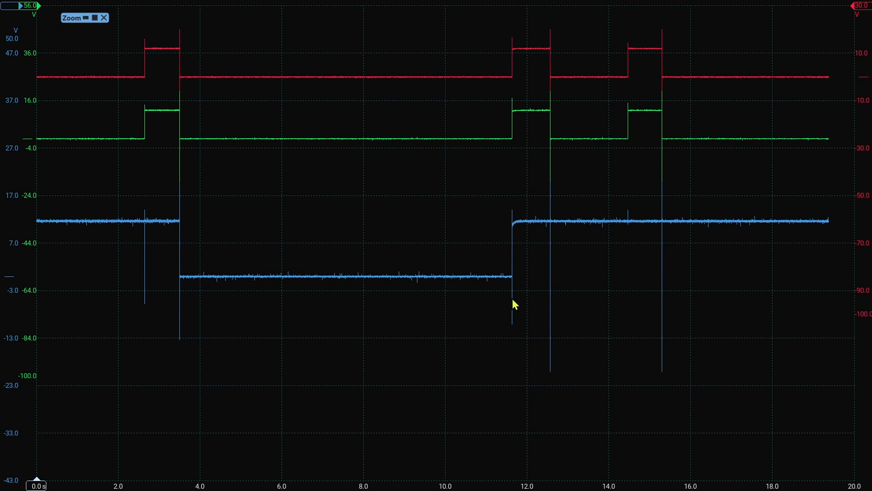
{"action": "mouse_move", "coordinate": [513, 241]}
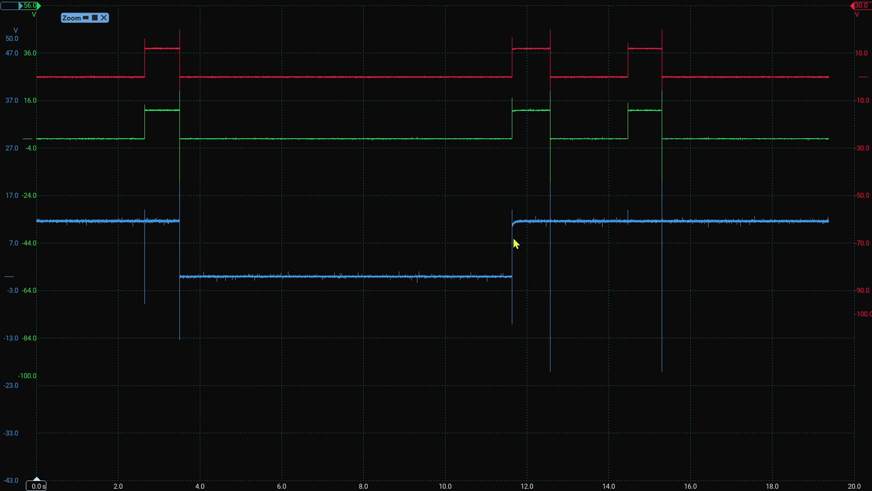
{"action": "mouse_move", "coordinate": [548, 76]}
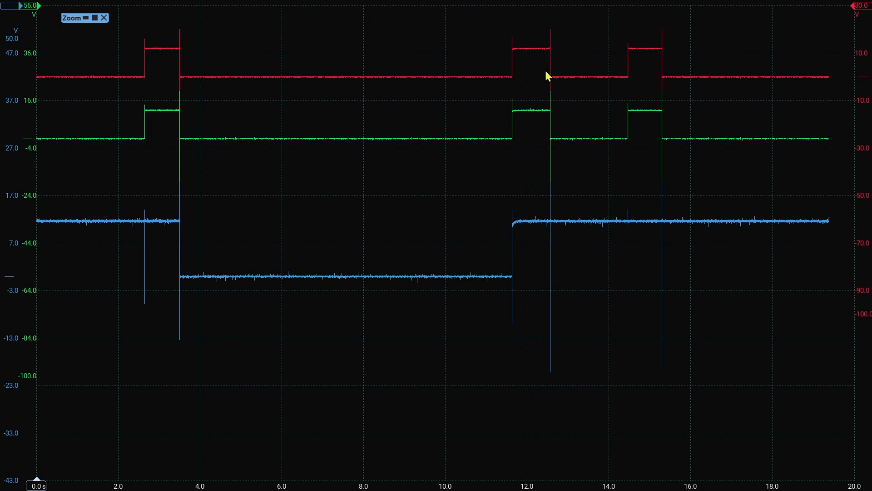
{"action": "mouse_move", "coordinate": [601, 224]}
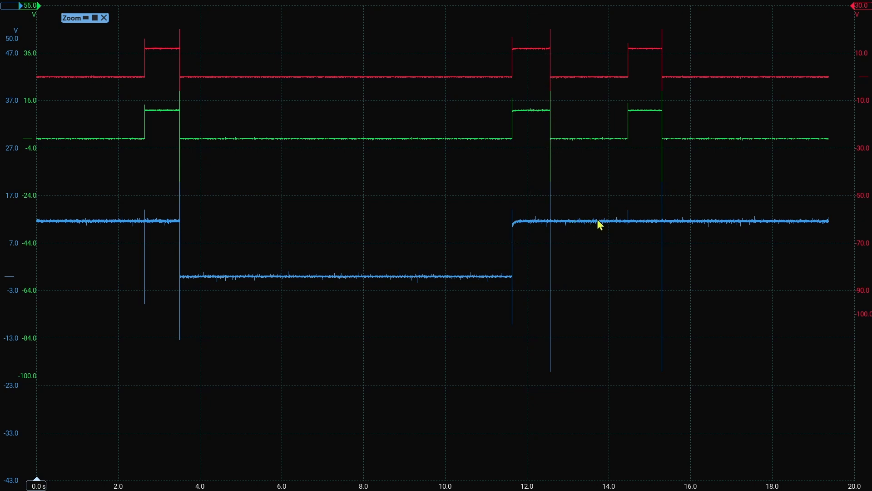
{"action": "mouse_move", "coordinate": [673, 225]}
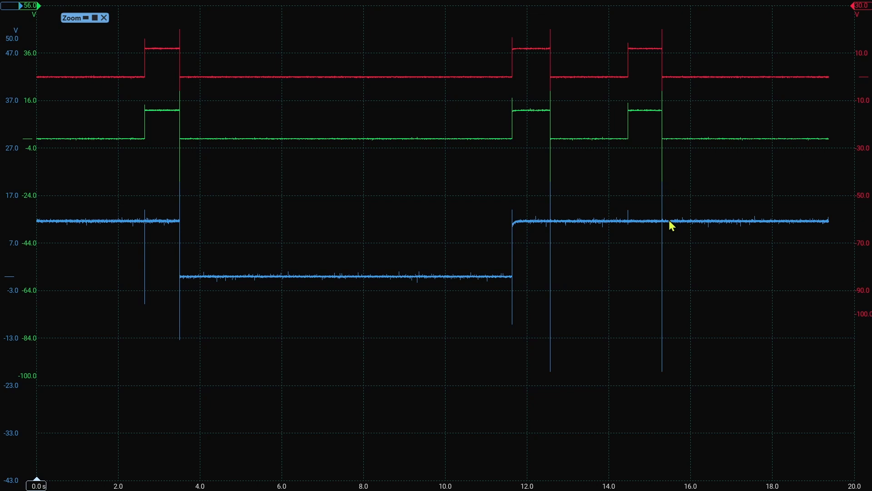
{"action": "mouse_move", "coordinate": [167, 345]}
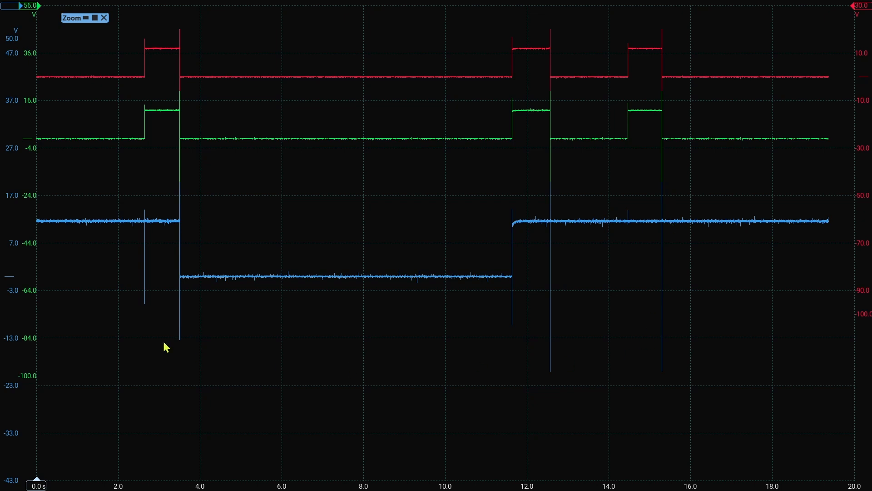
{"action": "mouse_move", "coordinate": [11, 246]}
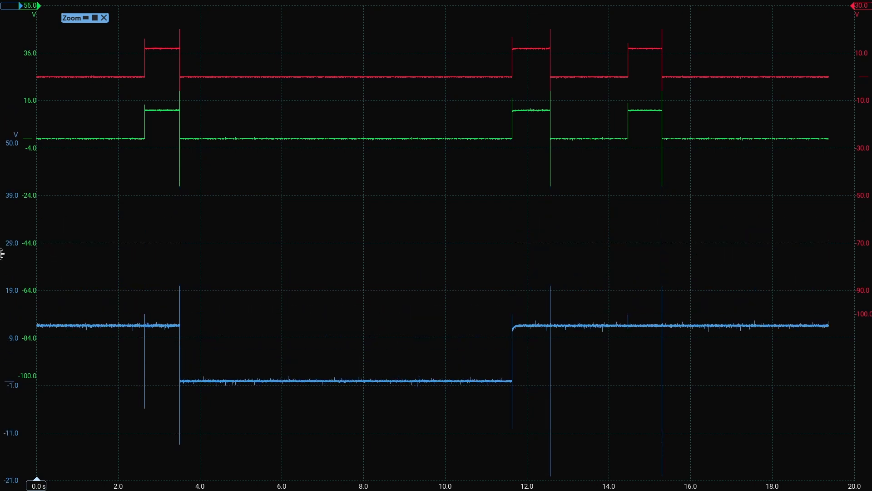
{"action": "mouse_move", "coordinate": [864, 146]}
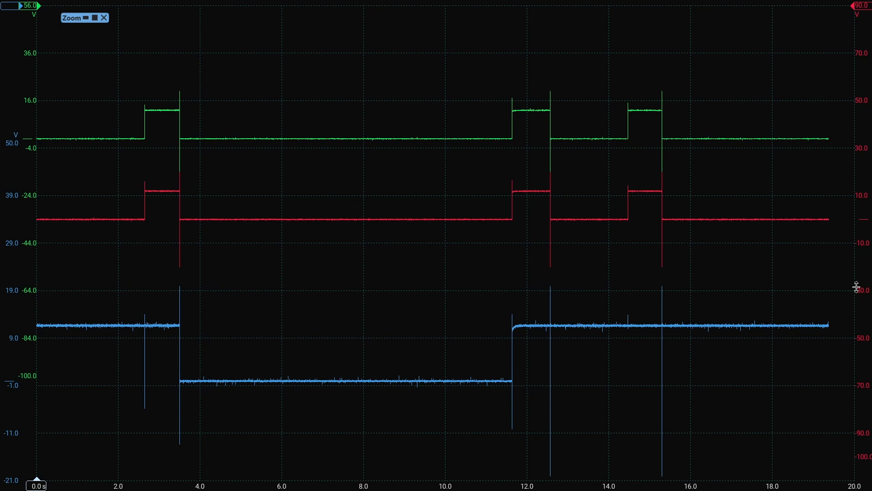
{"action": "mouse_move", "coordinate": [757, 290]}
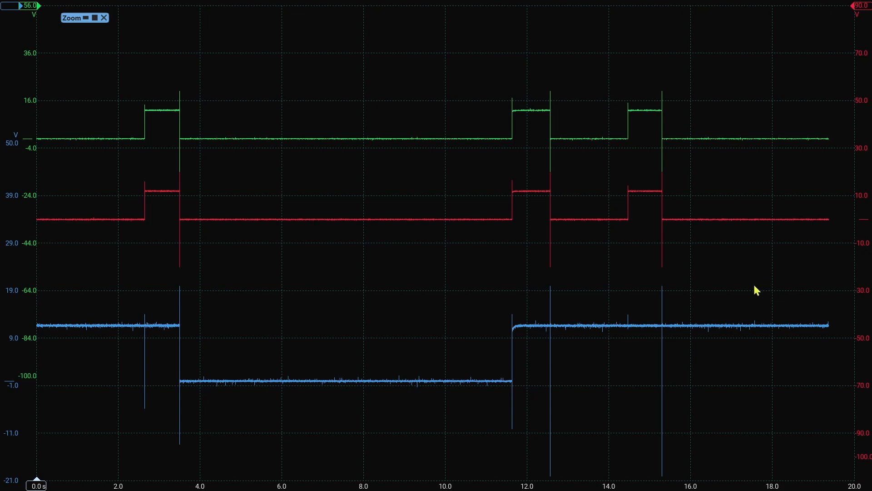
{"action": "mouse_move", "coordinate": [641, 308]}
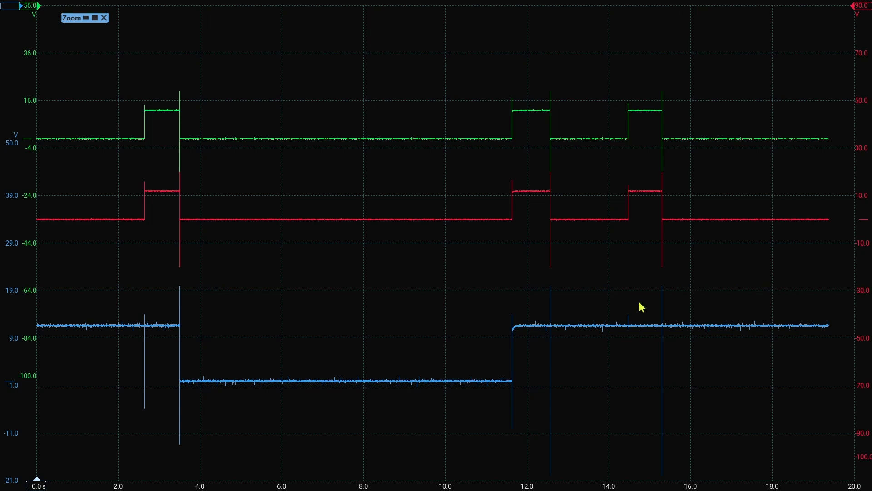